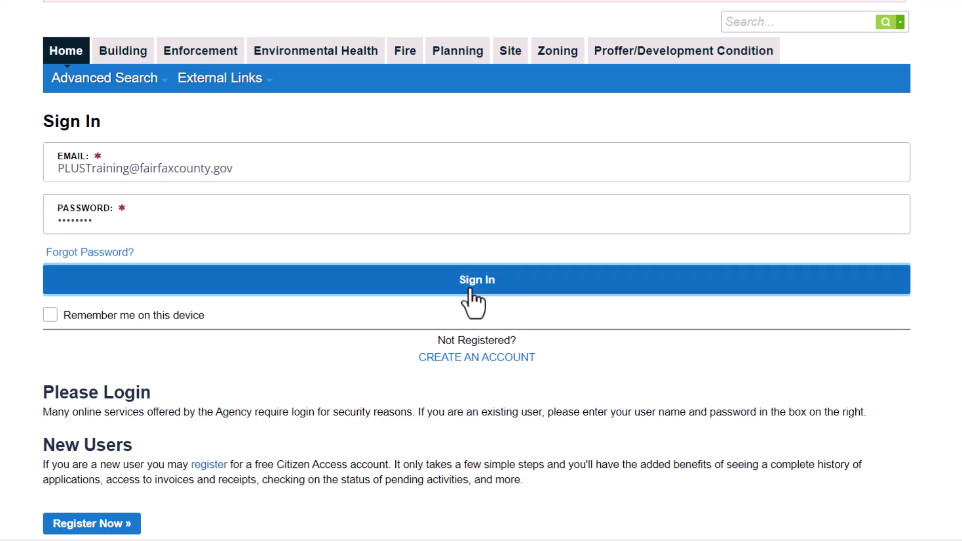
Step: Sign in to the Fairfax County PLUS training account and go to My Records
click(475, 279)
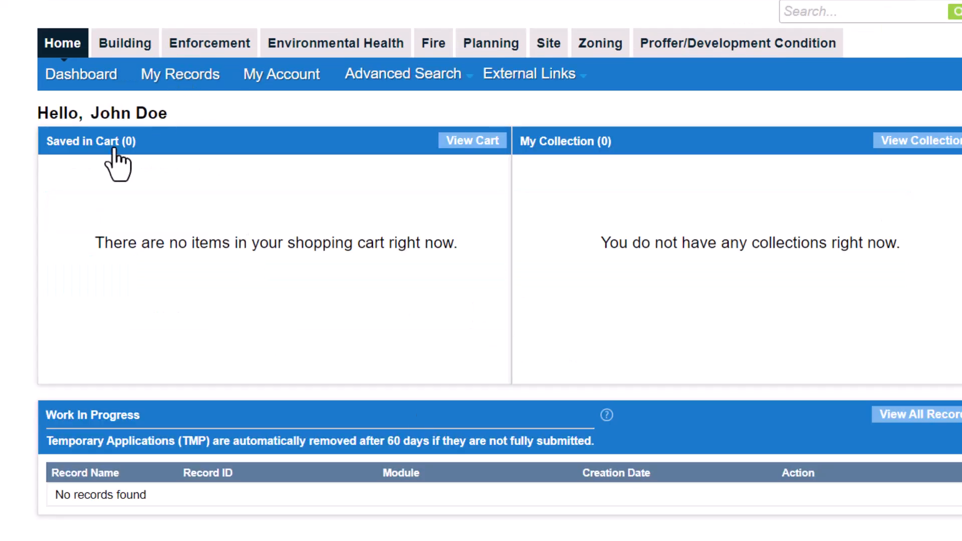
click(180, 73)
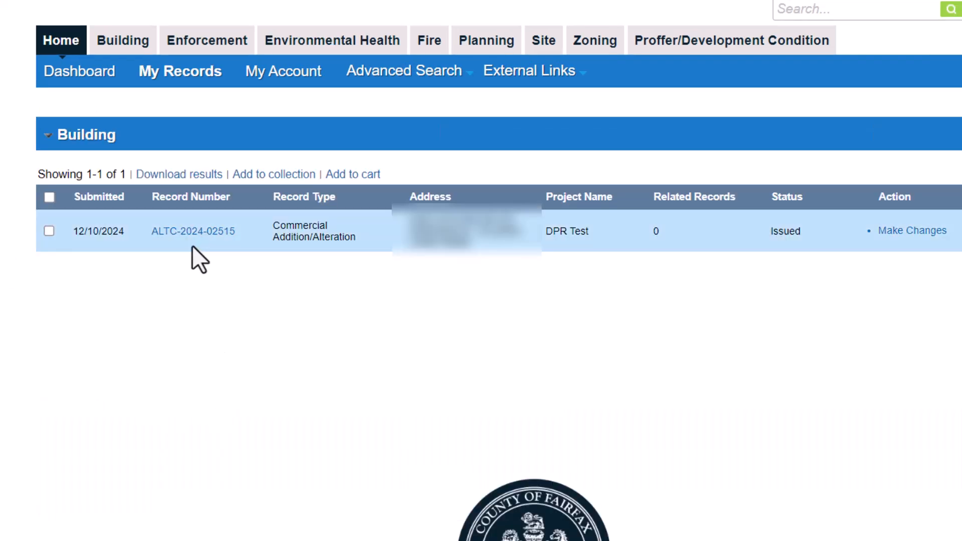
Step: Download the approved plans from ALTC-2024-02515's Plan Room and open the 15-page PDF
click(194, 231)
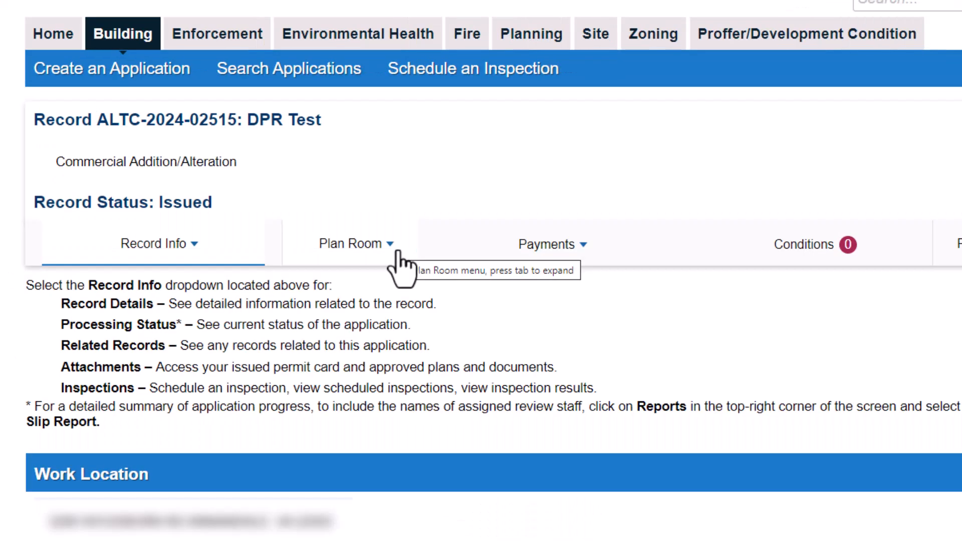
click(356, 244)
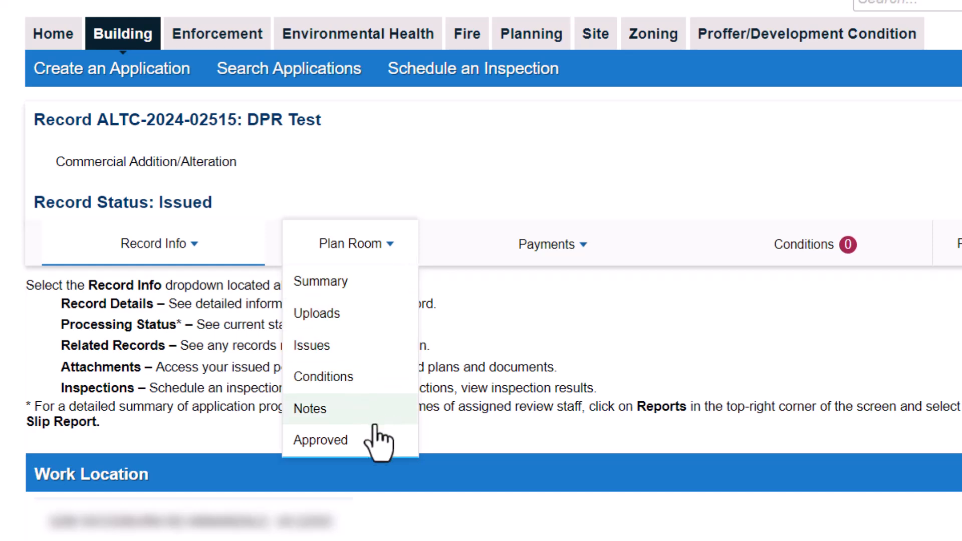
click(319, 440)
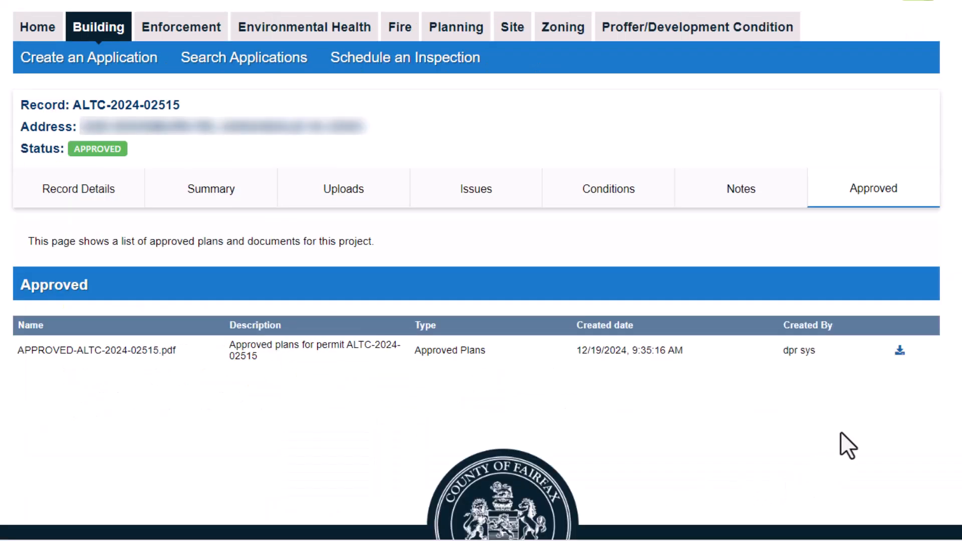
click(898, 350)
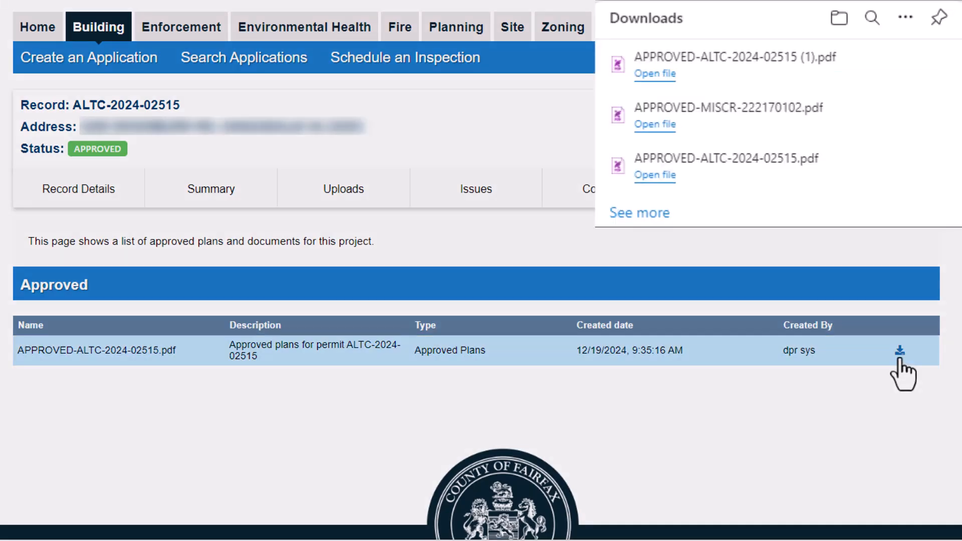
click(654, 74)
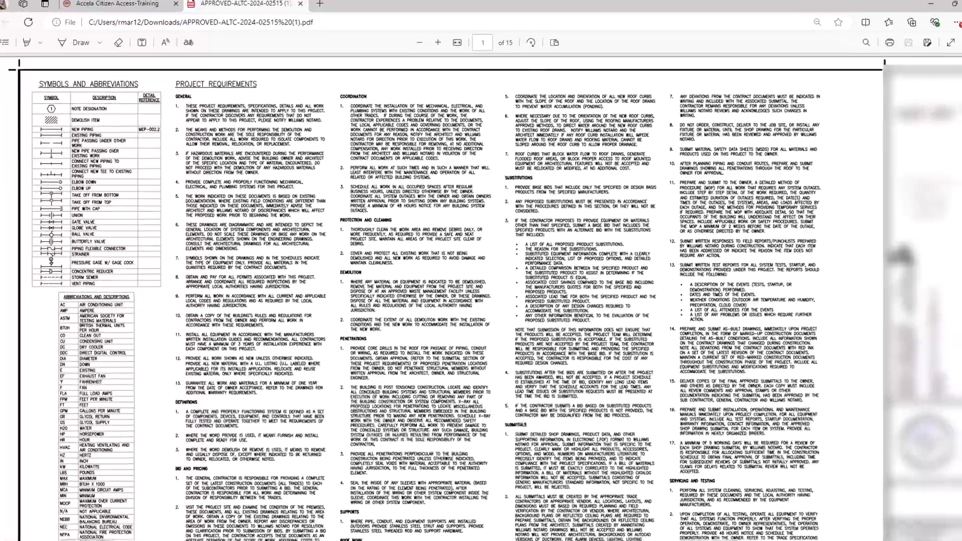